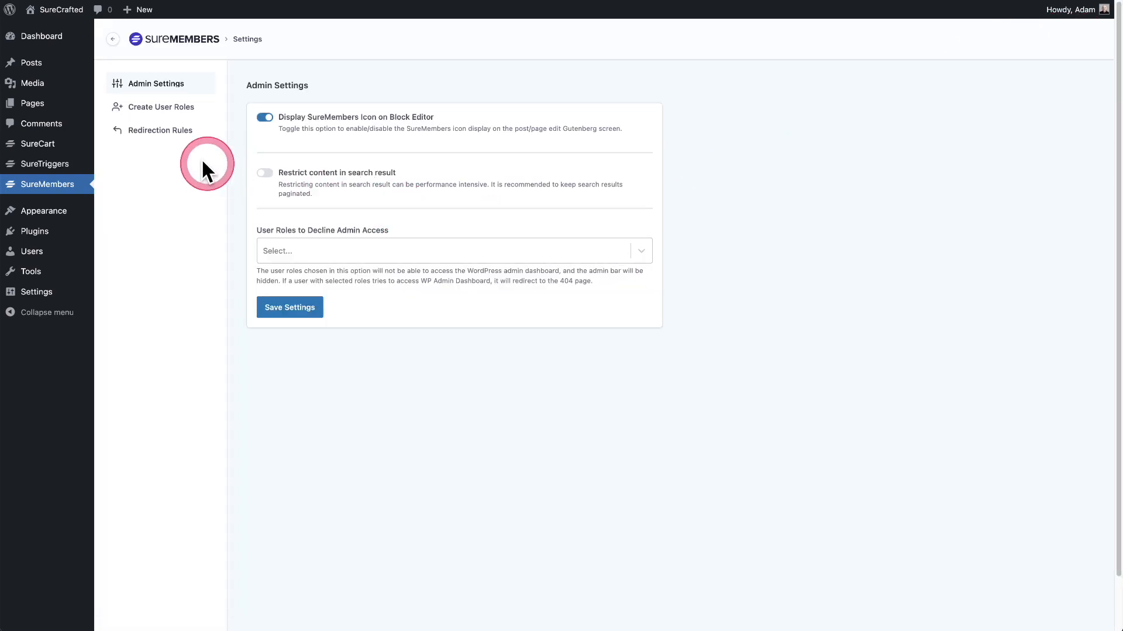
mouse_move(150, 135)
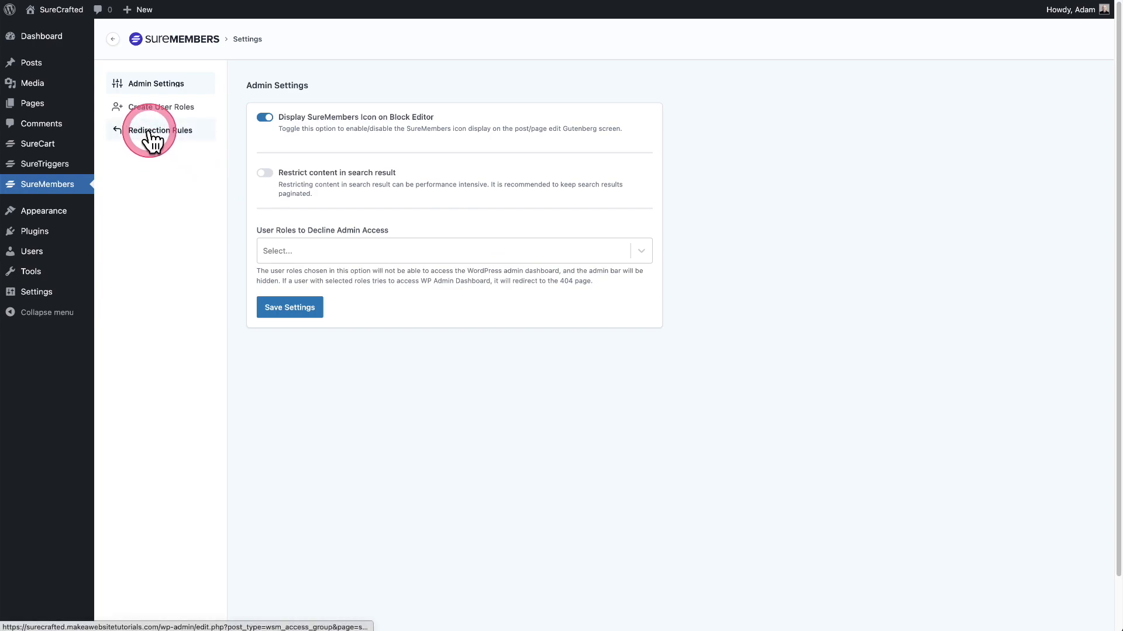
Switch to the Redirection Rules page of SureMembers Settings.
click(160, 130)
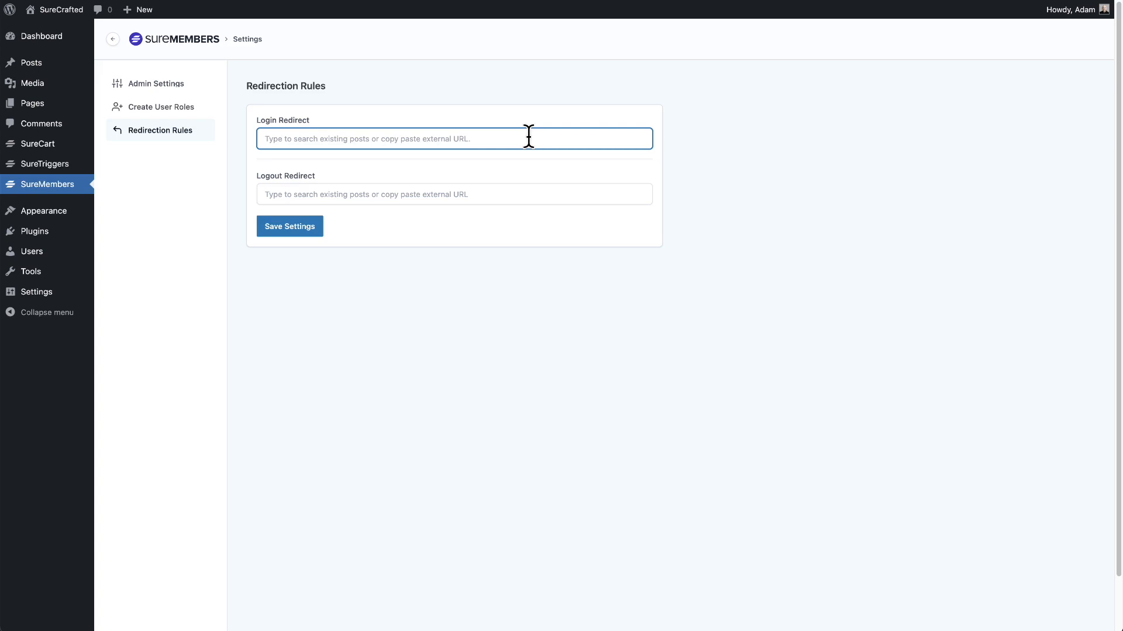
Focus the empty Login Redirect field before viewing the protected post on the live site.
click(512, 152)
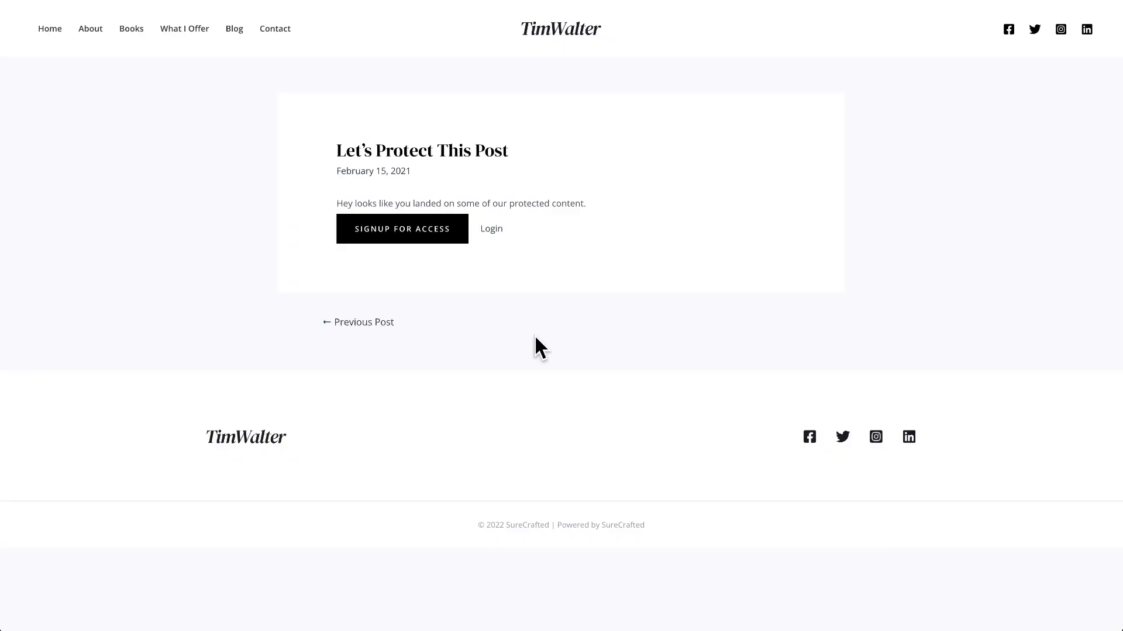
click(571, 222)
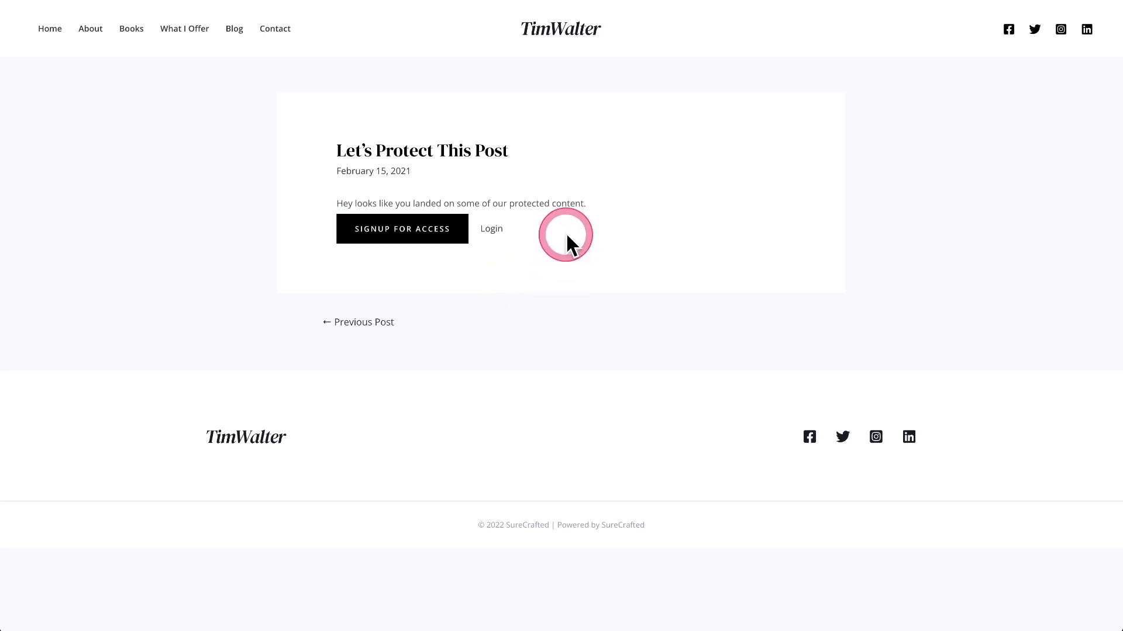
mouse_move(495, 306)
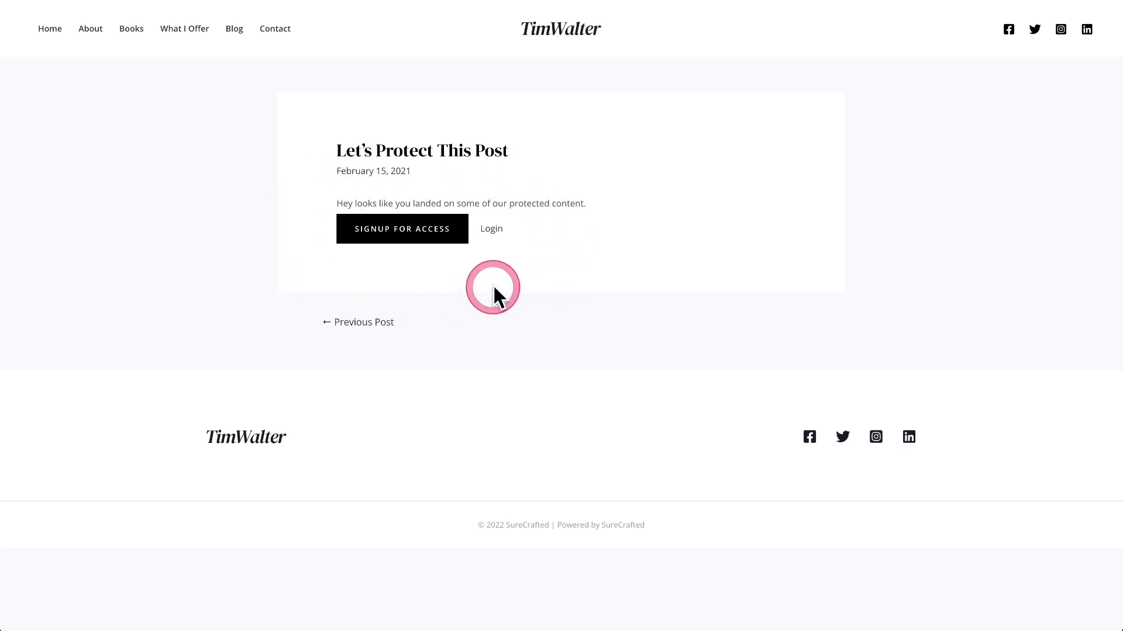
mouse_move(500, 286)
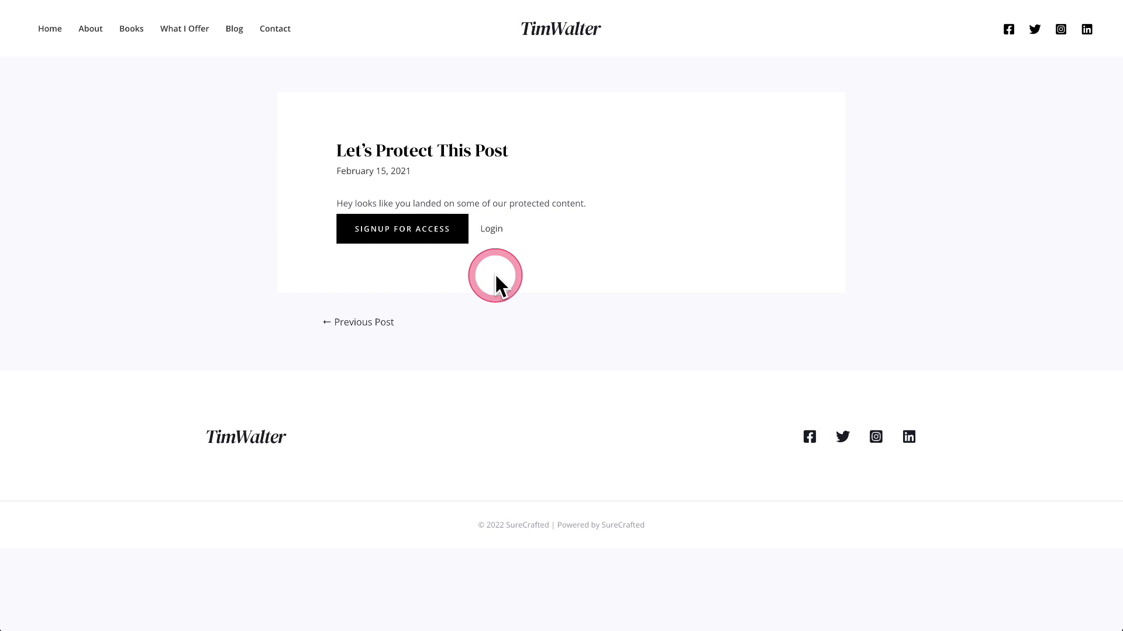
mouse_move(491, 237)
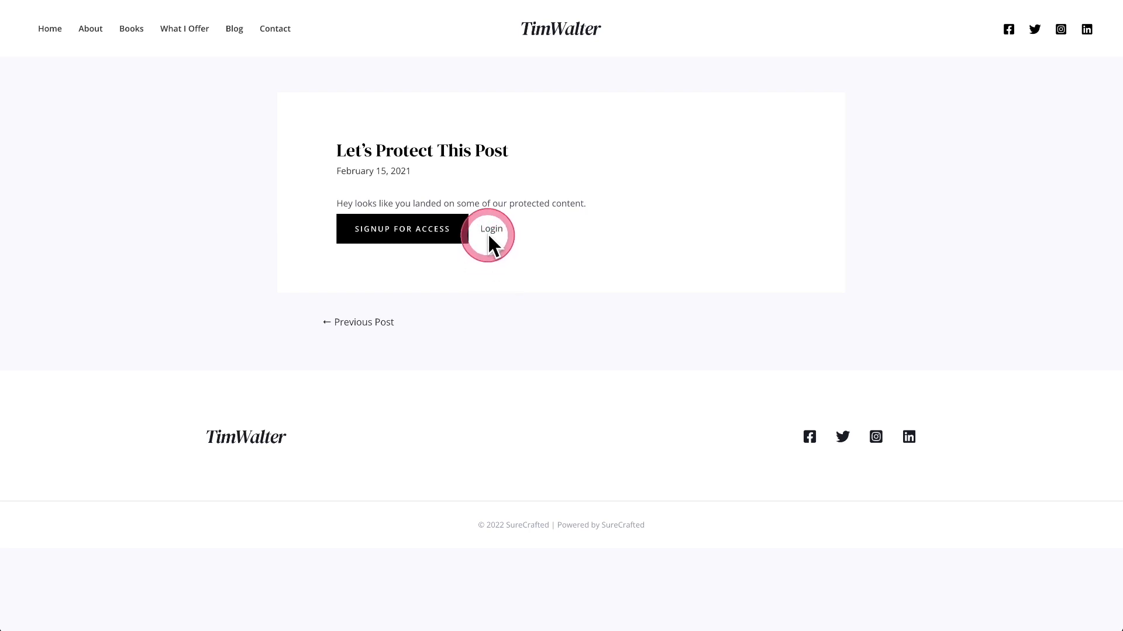
click(492, 229)
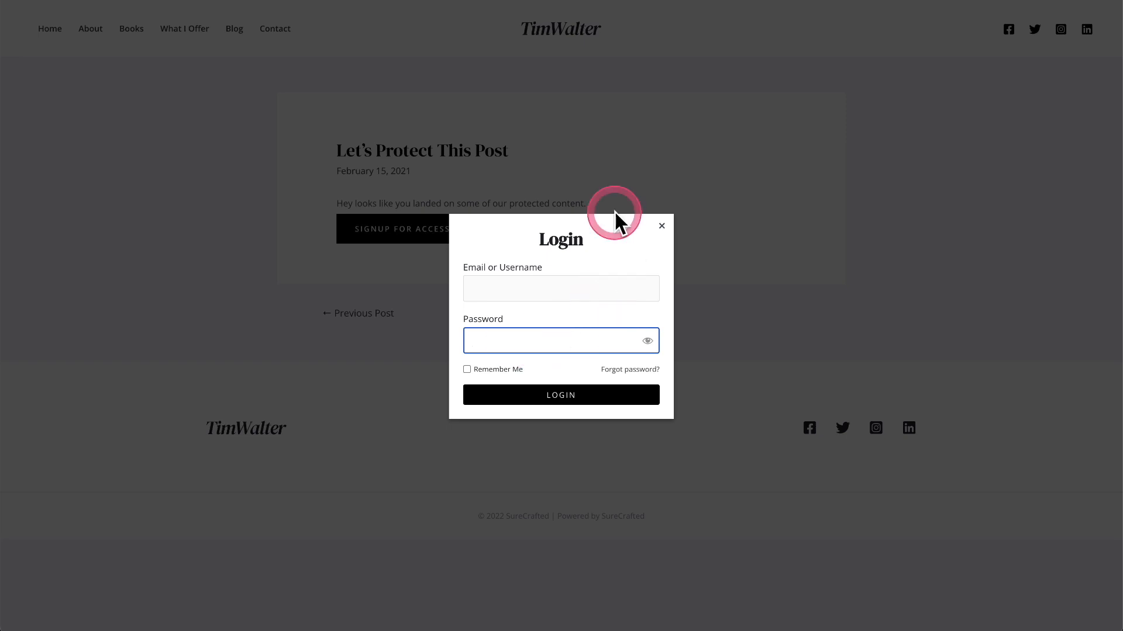
mouse_move(693, 350)
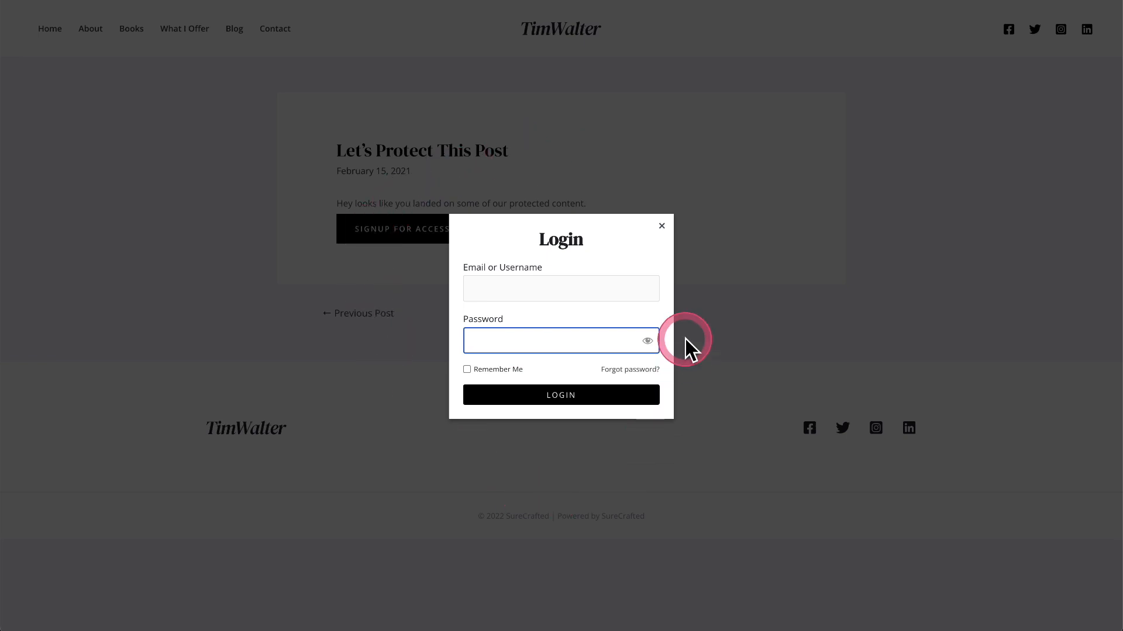
mouse_move(592, 262)
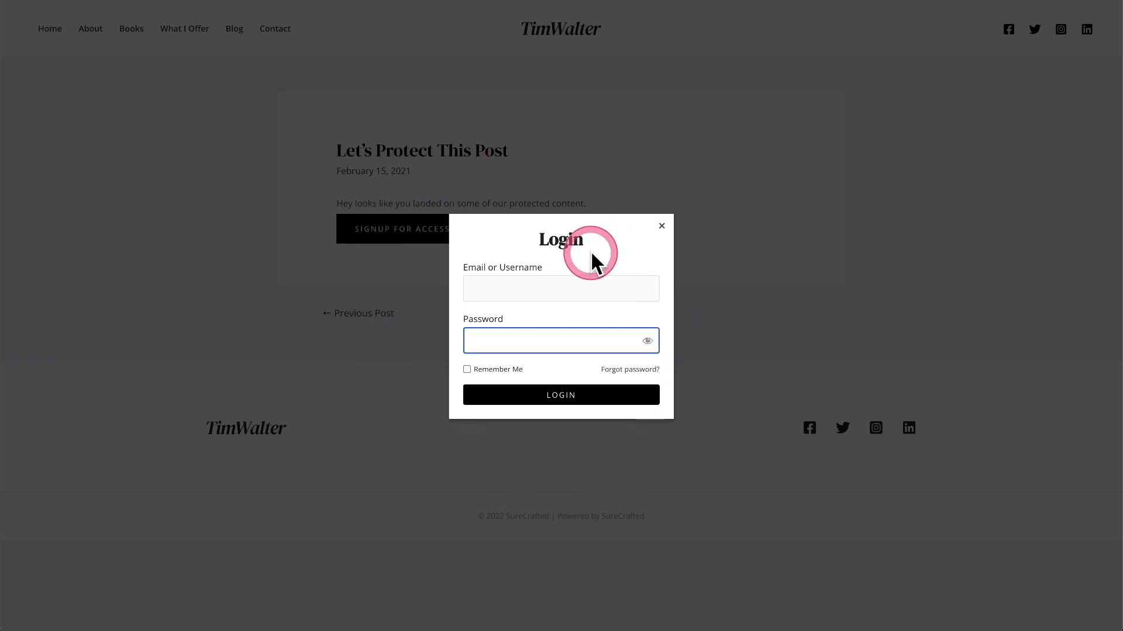